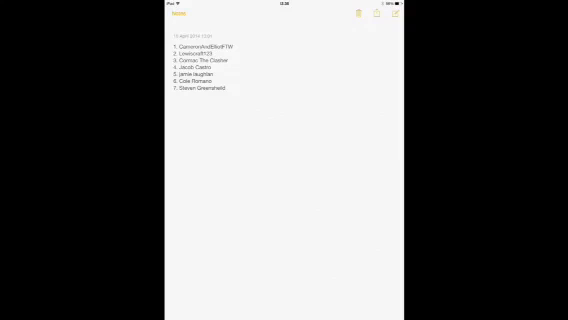
# Leave the seven-entrant giveaway note via the Home button to reach the home screen
pyautogui.press('home')
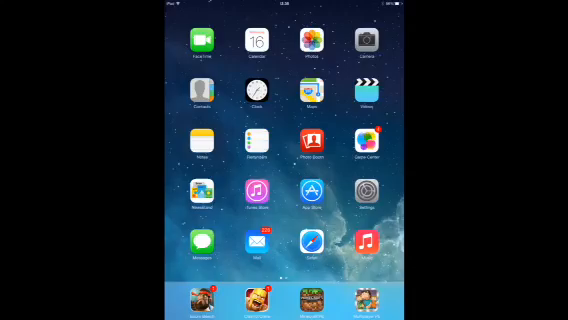
# Begin swiping from the first home screen page toward the page of app folders
pyautogui.click(307, 243)
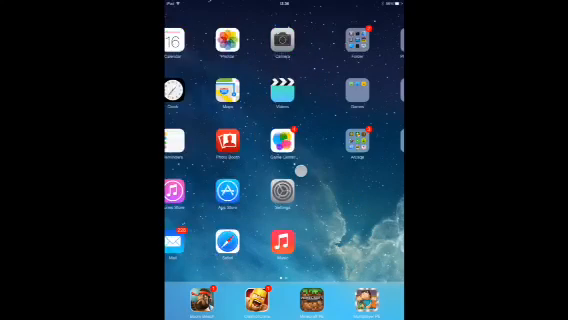
# Swipe to the second home screen page and open the folder named 'Folder' showing nine apps
pyautogui.hscroll(-3)
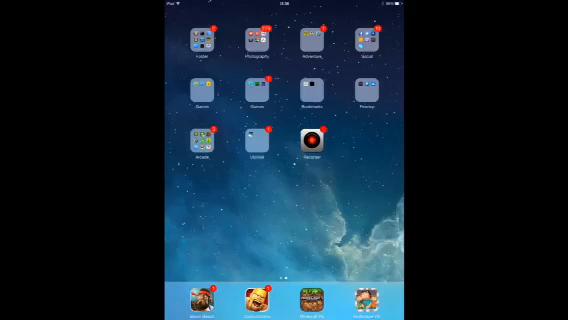
pyautogui.click(311, 142)
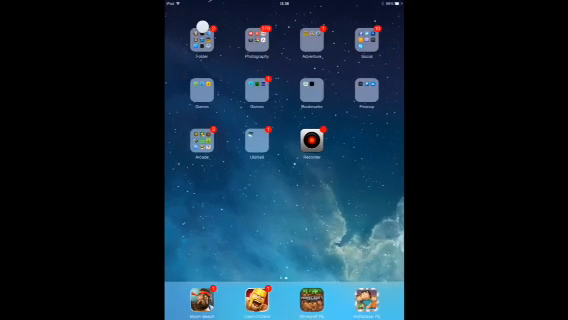
pyautogui.click(203, 40)
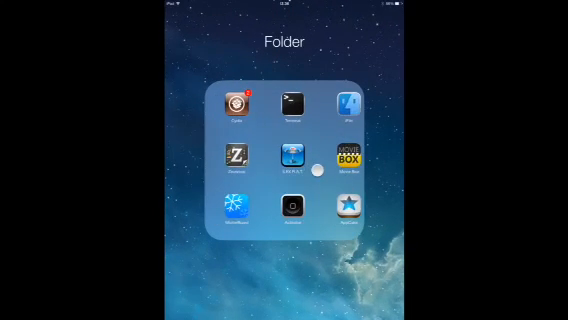